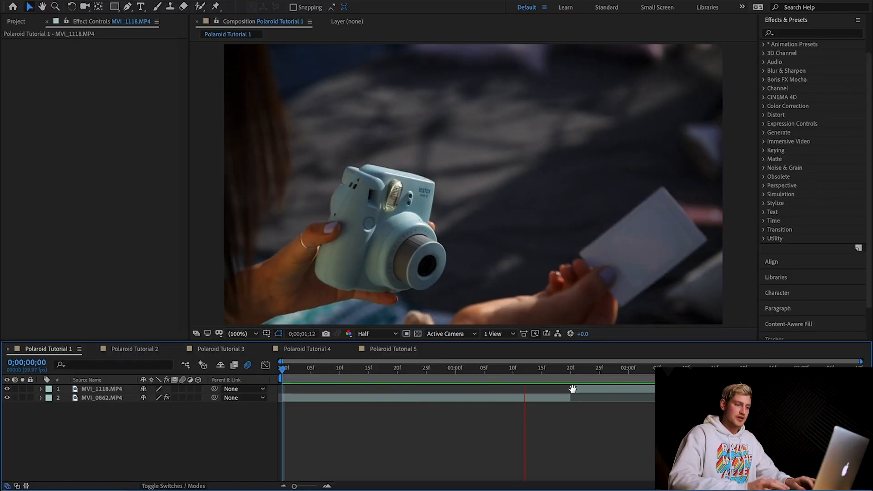
- Select the beach clip MVI_1118.MP4 and split/duplicate it at the playhead with Cmd+Shift+D
click(554, 381)
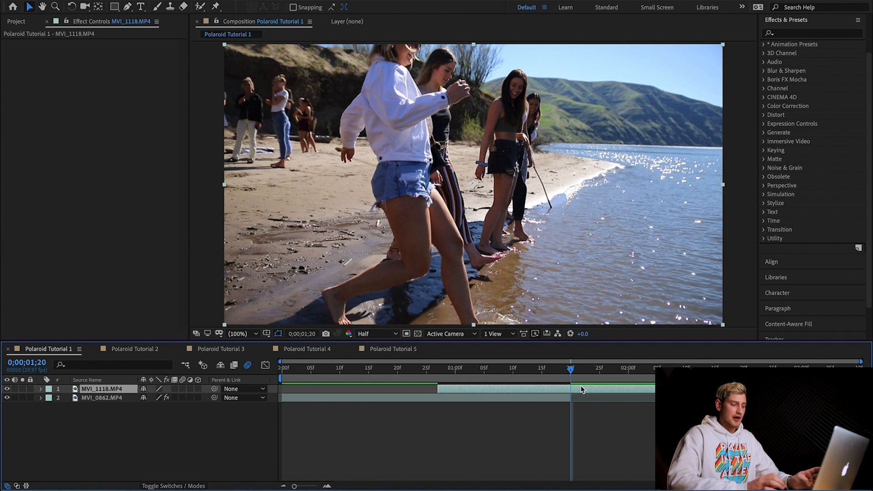
key(Cmd+Shift+D)
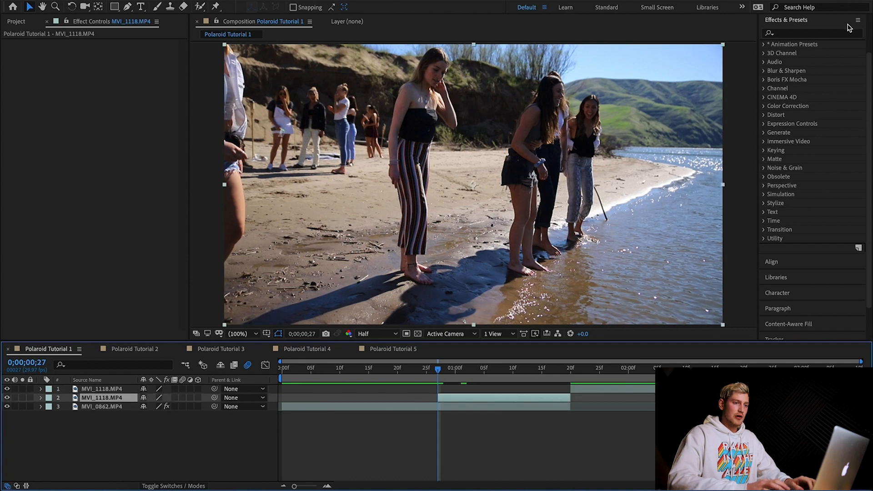
- Apply Corner Pin to the beach clip copy and pin its corners onto the Polaroid in the hand
text(corne)
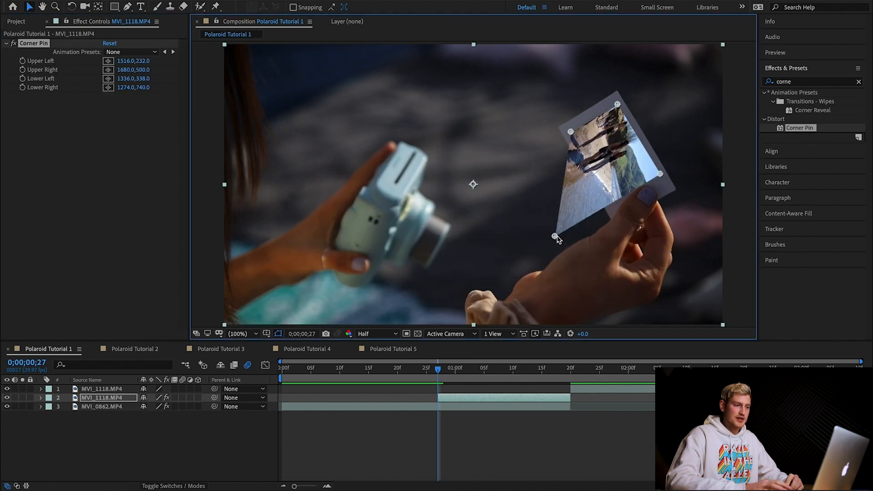
drag(557, 234, 610, 202)
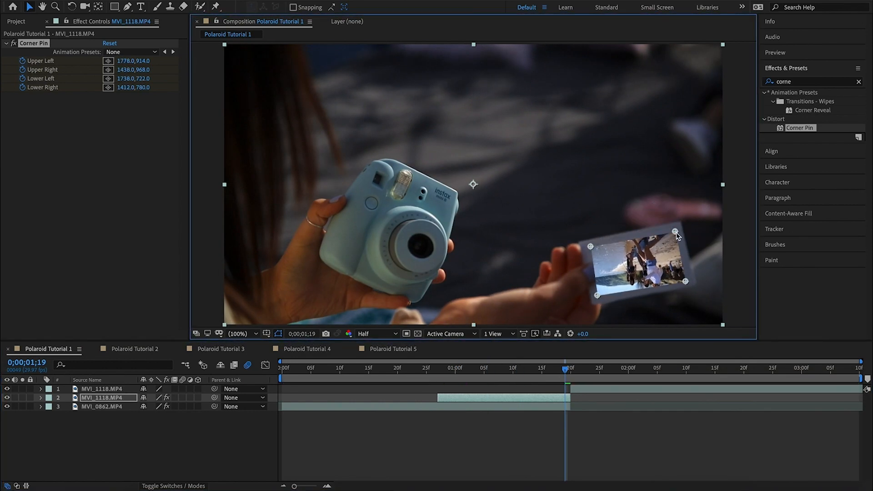
click(131, 349)
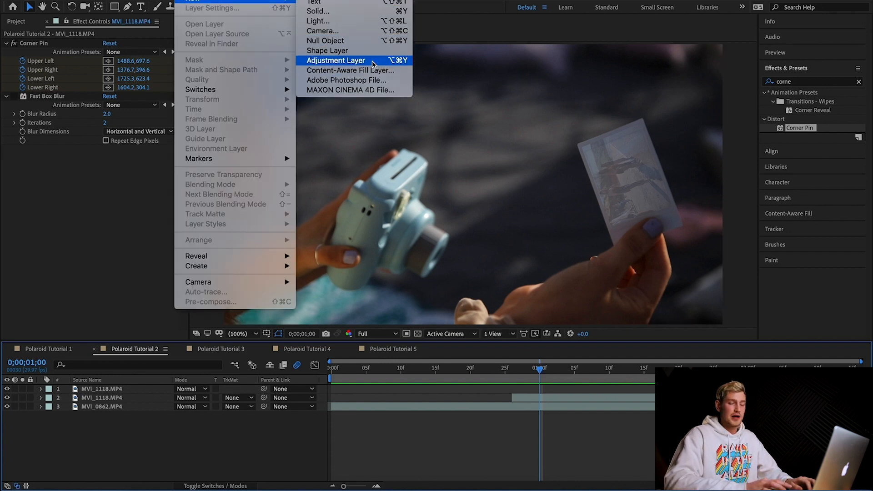
- Create an adjustment layer with Transform and move its anchor point onto the Polaroid photo
click(335, 60)
text(transform)
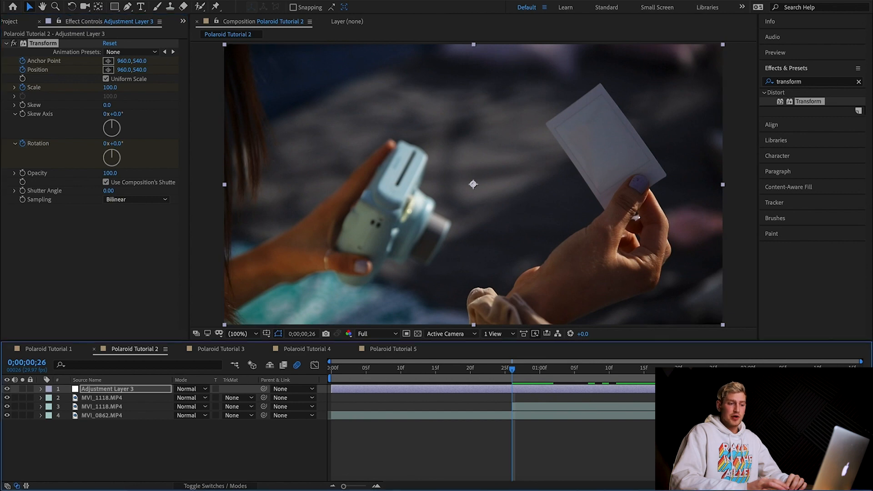
drag(511, 368, 672, 369)
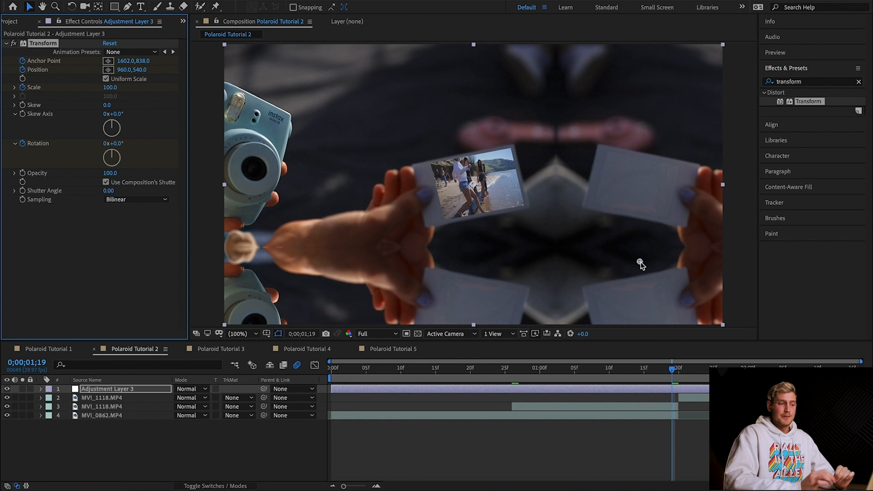
mouse_move(205, 238)
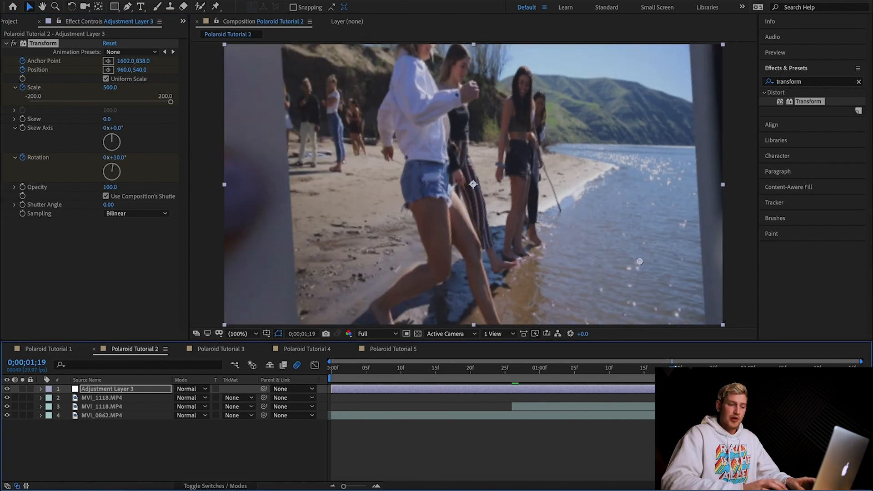
mouse_move(611, 382)
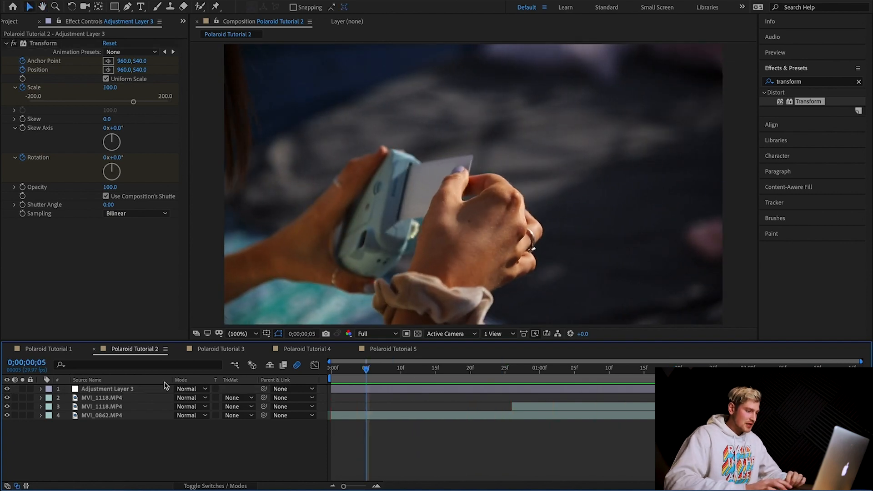
- Reveal the Transform keyframes on the adjustment layer and apply Easy Ease In to them
click(43, 390)
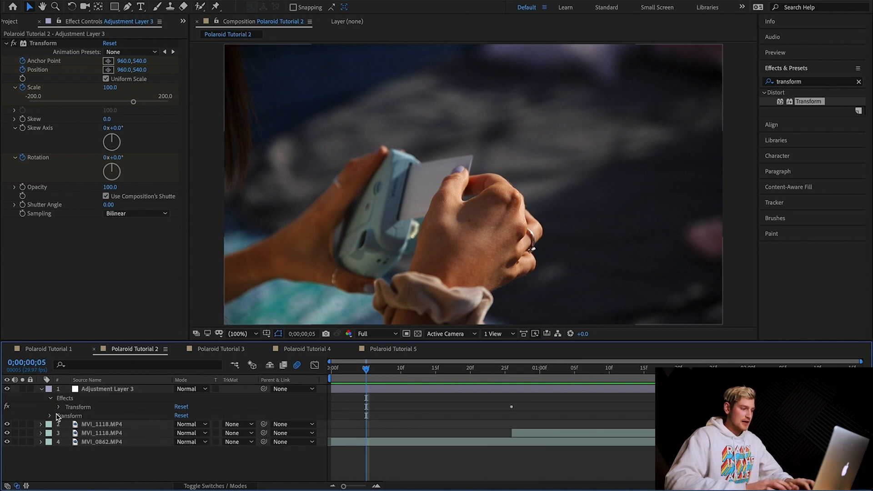
click(51, 416)
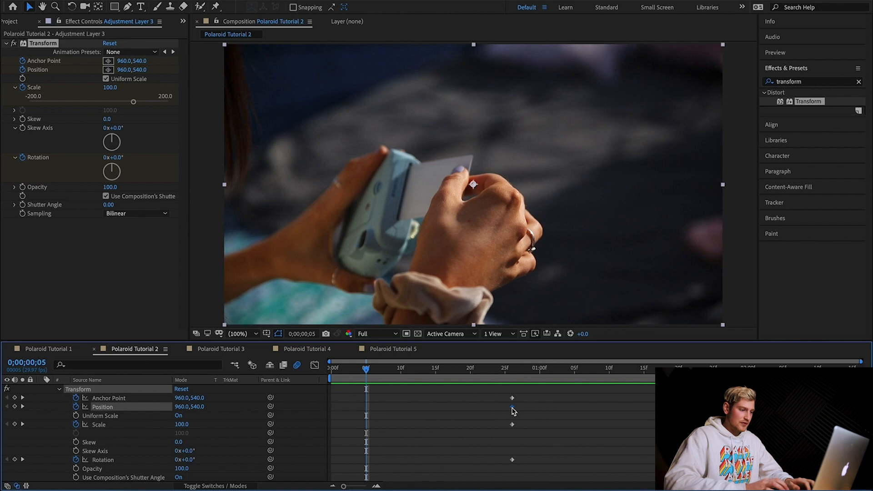
right_click(512, 398)
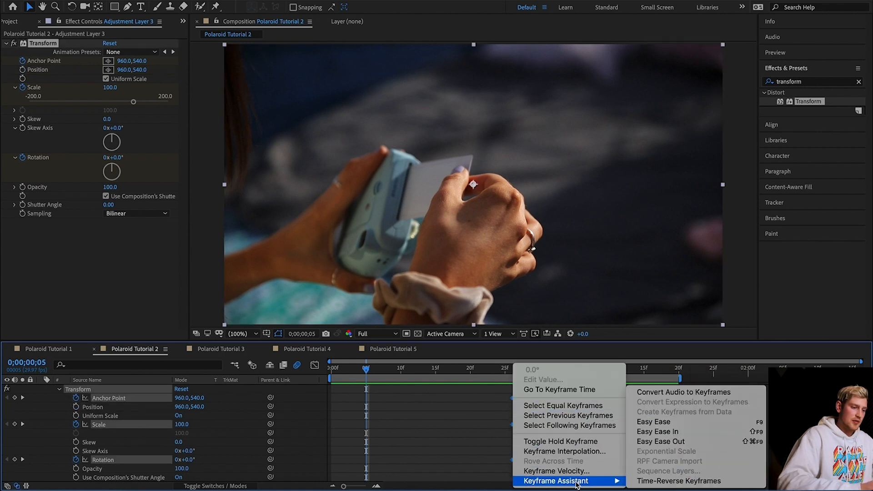
mouse_move(657, 431)
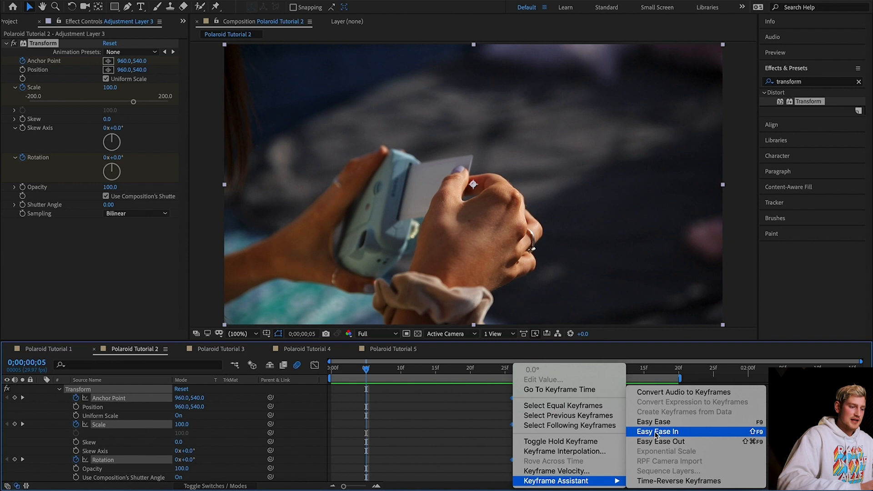
click(657, 431)
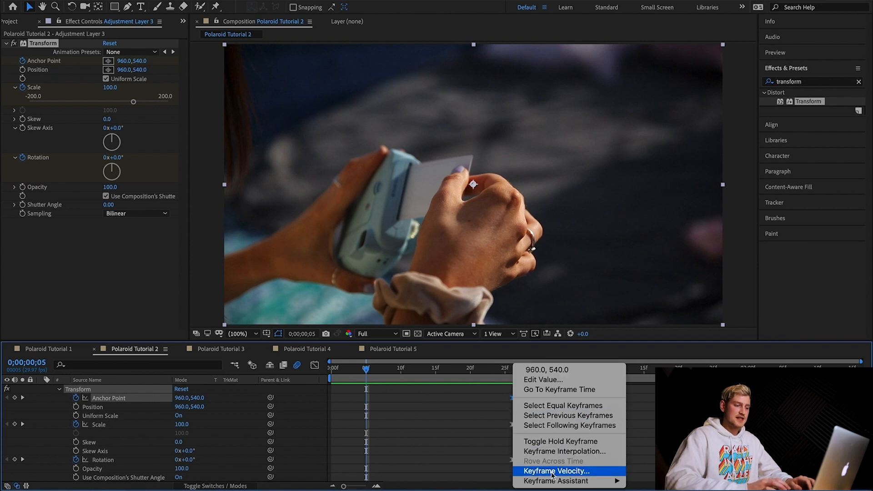
- Set keyframe velocity influence for the Anchor Point and Scale keyframes so the zoom snaps in
click(559, 471)
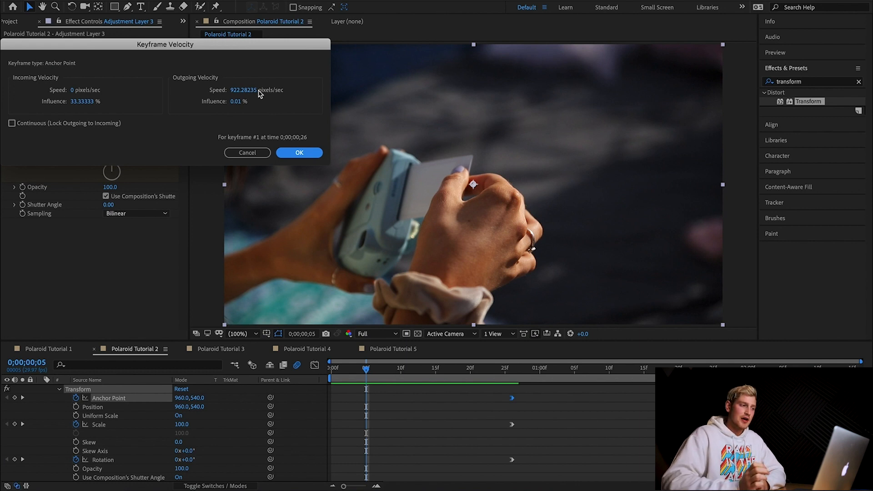
click(242, 89)
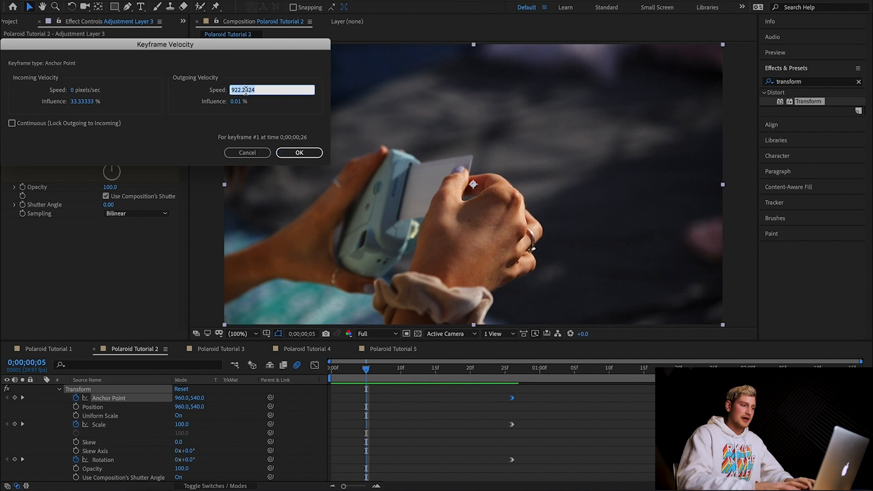
click(298, 153)
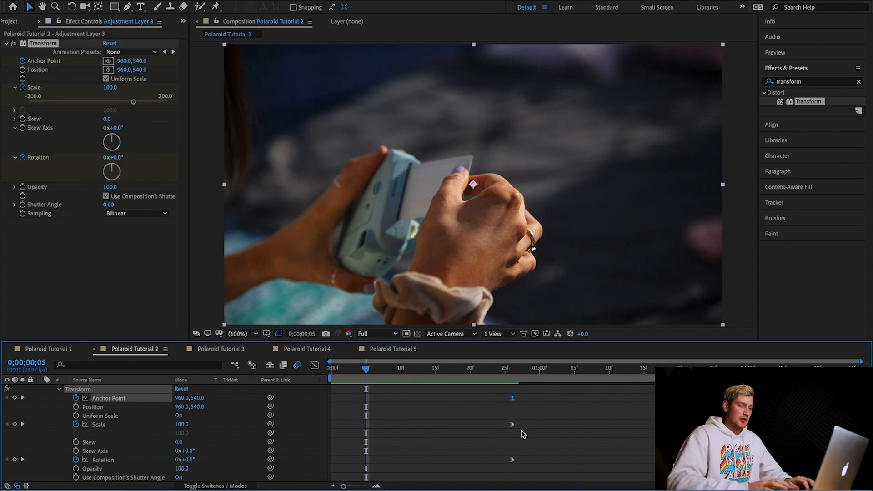
double_click(511, 424)
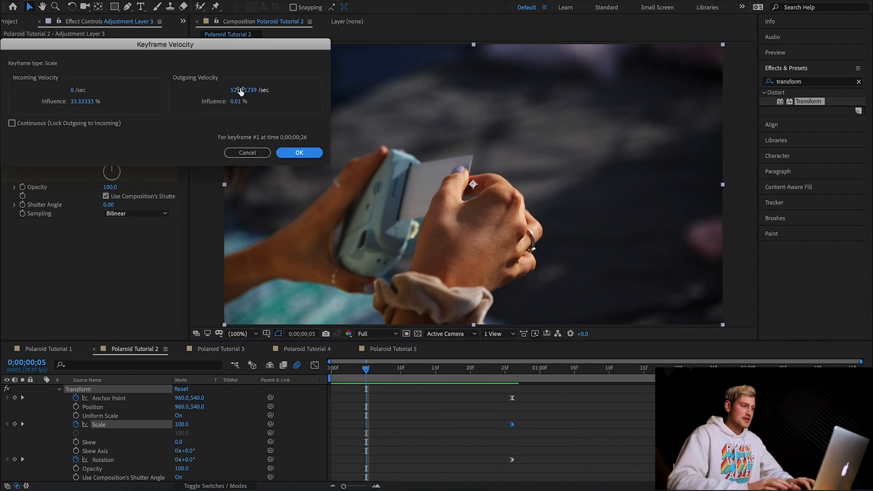
click(298, 152)
text(0)
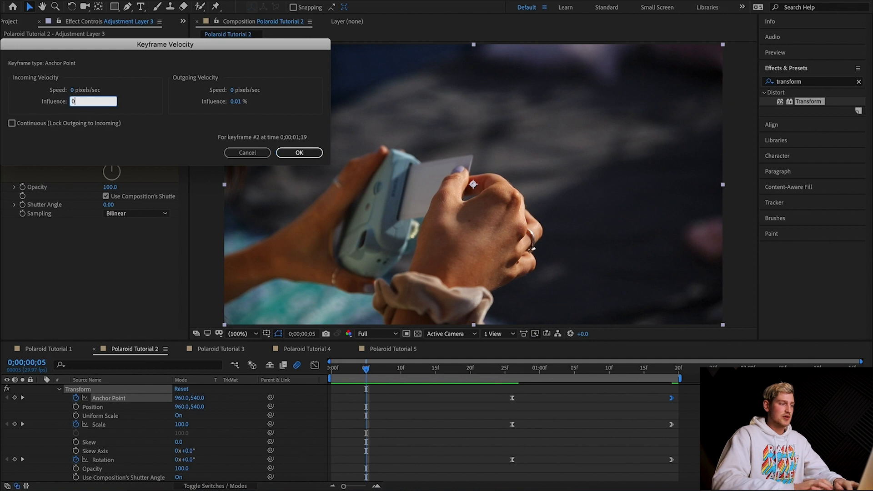
click(299, 153)
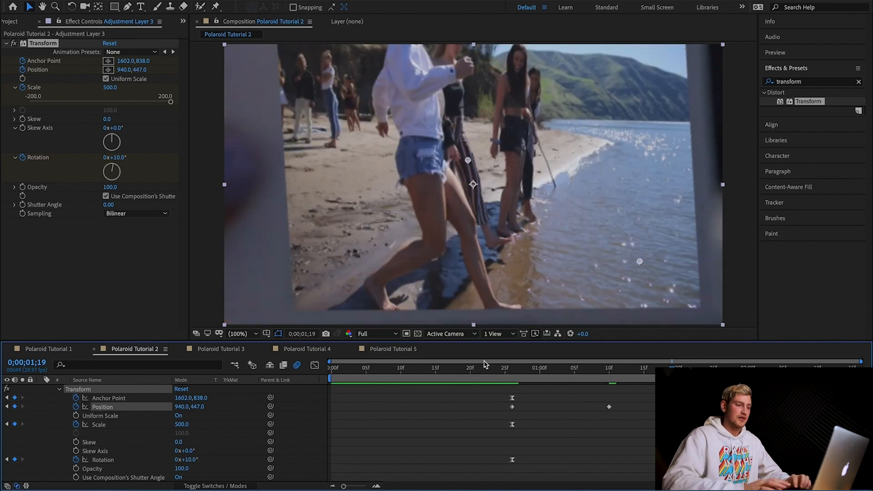
- Jump to an earlier frame to review the zoom staying centred on the Polaroid
click(221, 349)
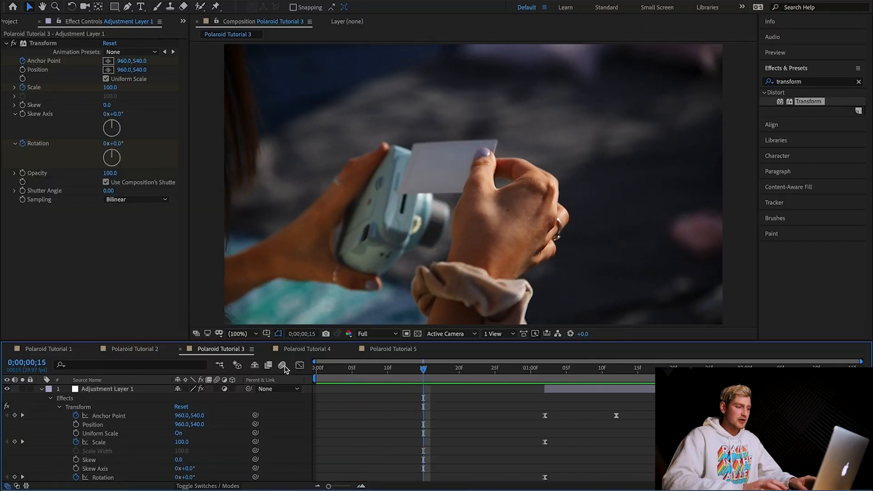
mouse_move(282, 366)
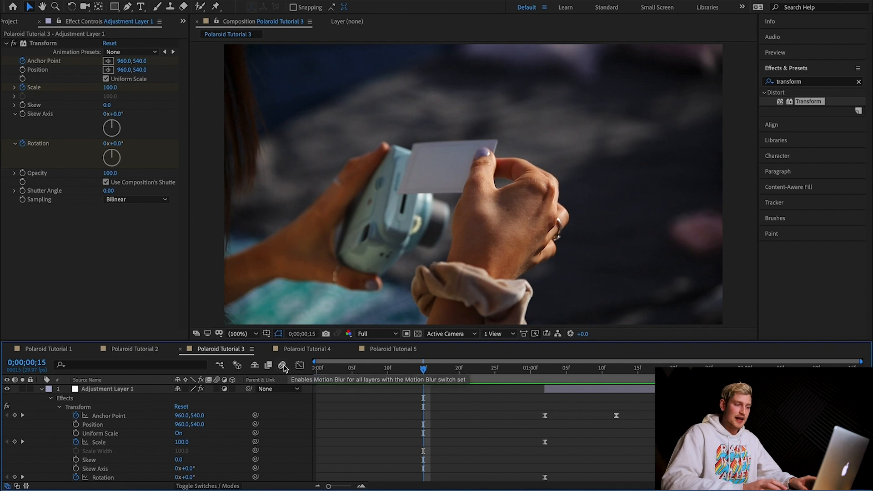
- Enable motion blur in the timeline so the fast zoom smears
click(282, 366)
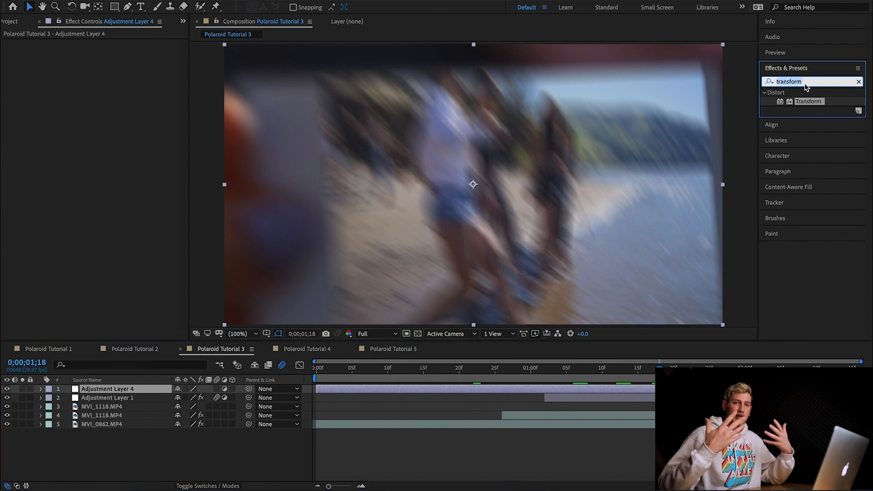
- Search 'tur' in Effects & Presets to apply Turbulent Displace to the new adjustment layer
text(turb)
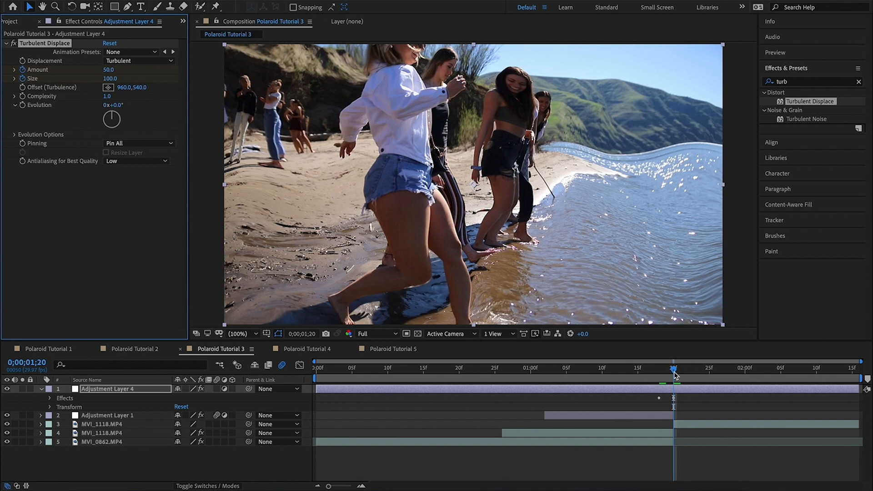
mouse_move(702, 393)
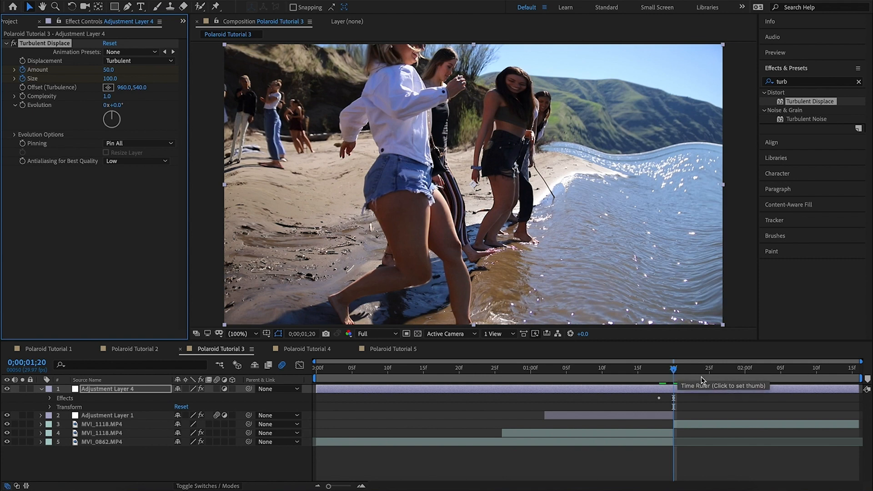